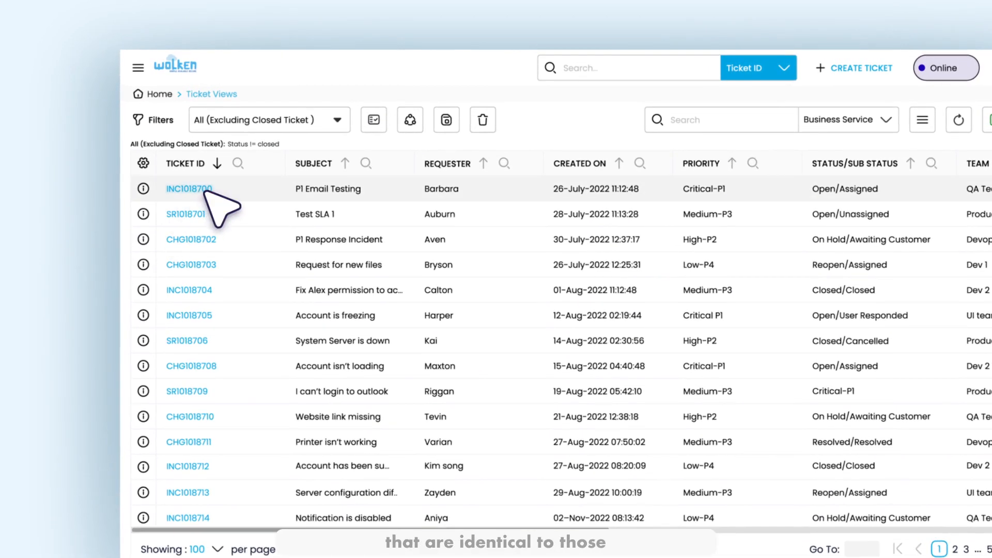
View the Knowledge section of closed ticket INC1018700, which has no linked articles.
left_click(186, 188)
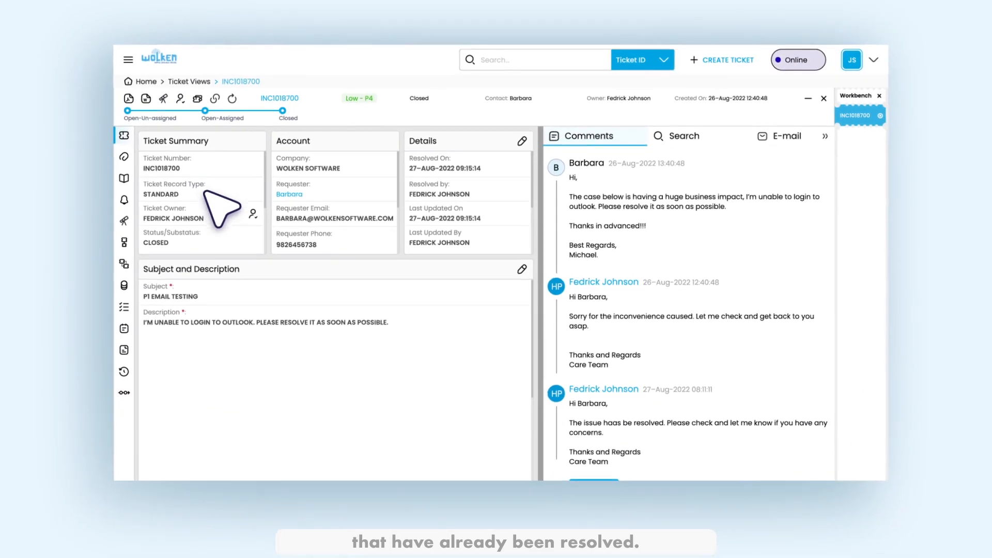
left_click(124, 136)
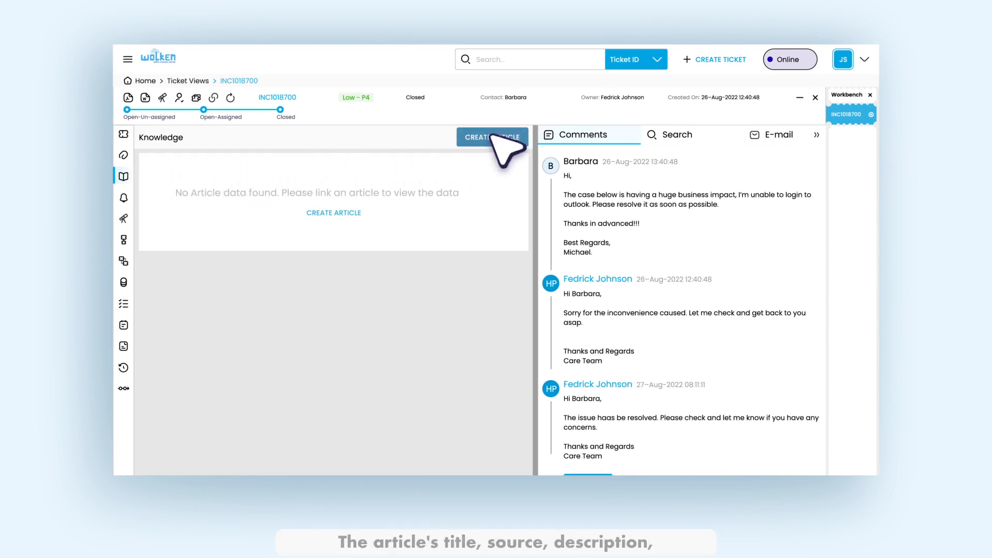
Start a new knowledge article from ticket INC1018700 to link as its resolution.
left_click(492, 138)
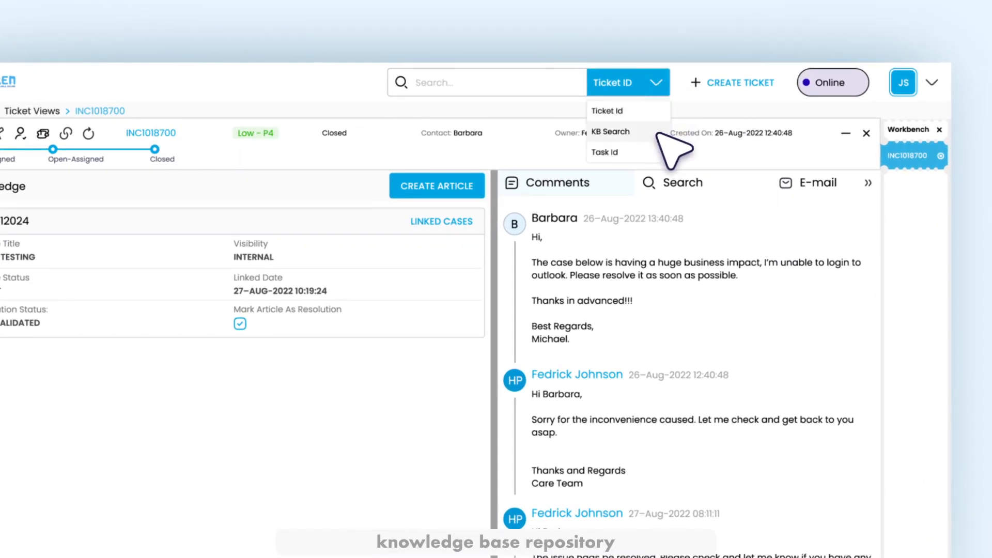
Find article KB0012024 via KB Search and raise a new ticket from it.
left_click(609, 132)
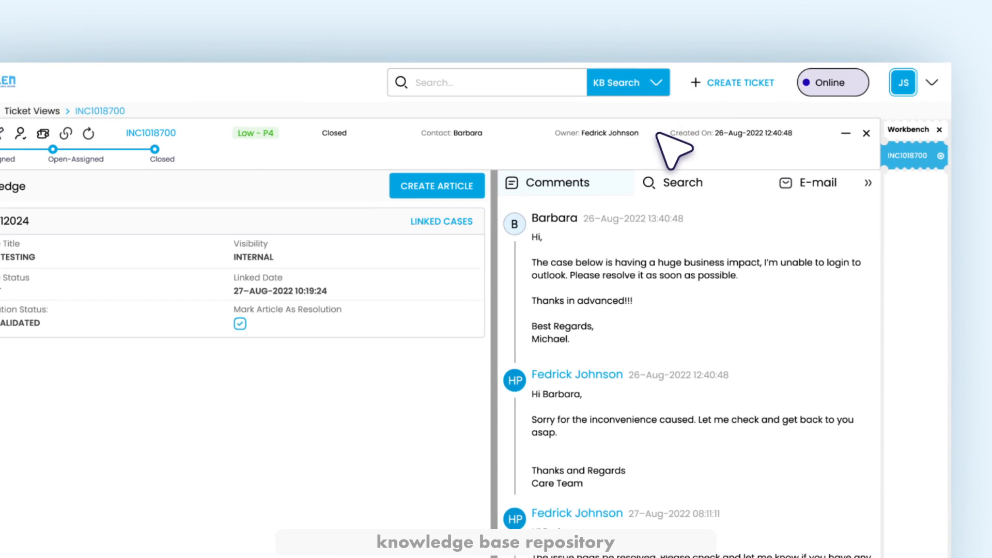
type("I")
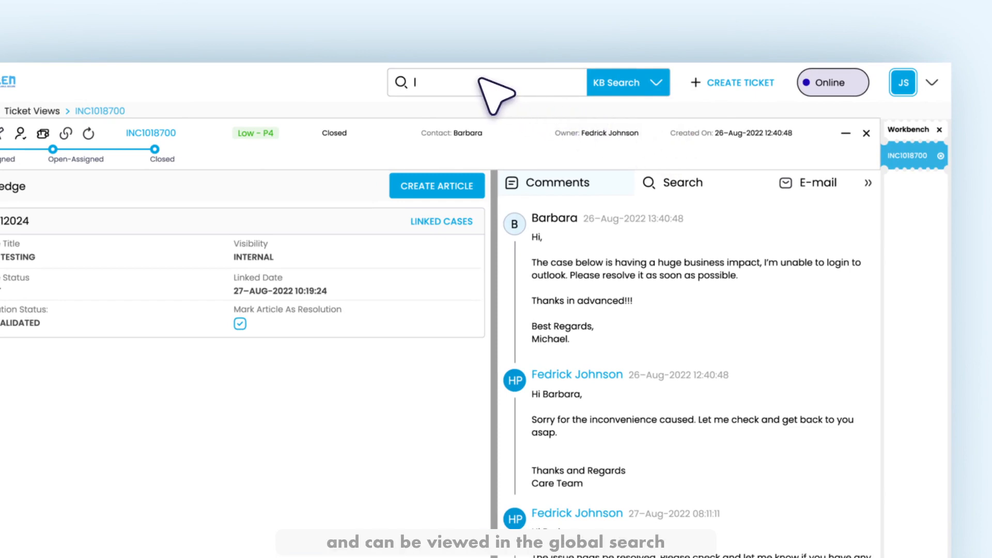
type("KB0012024")
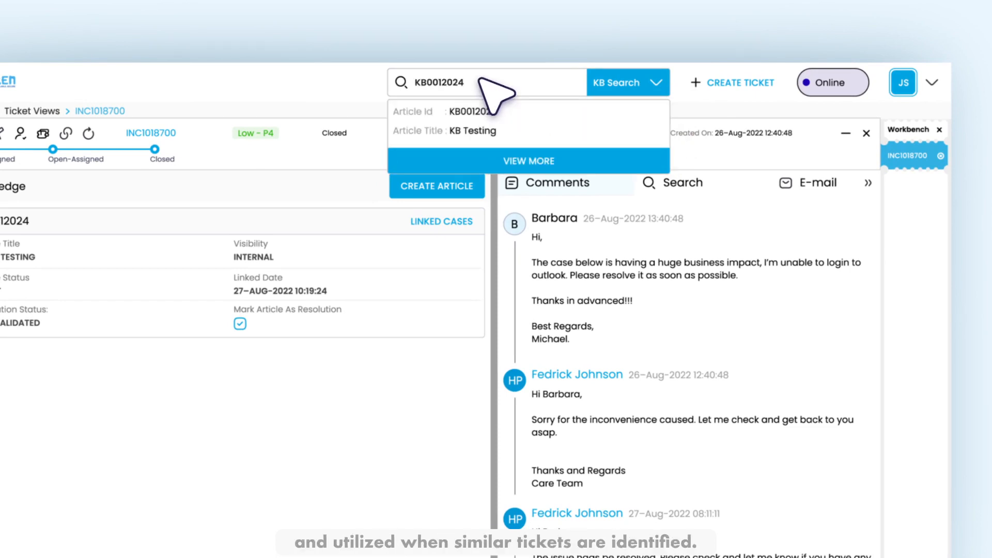
left_click(527, 160)
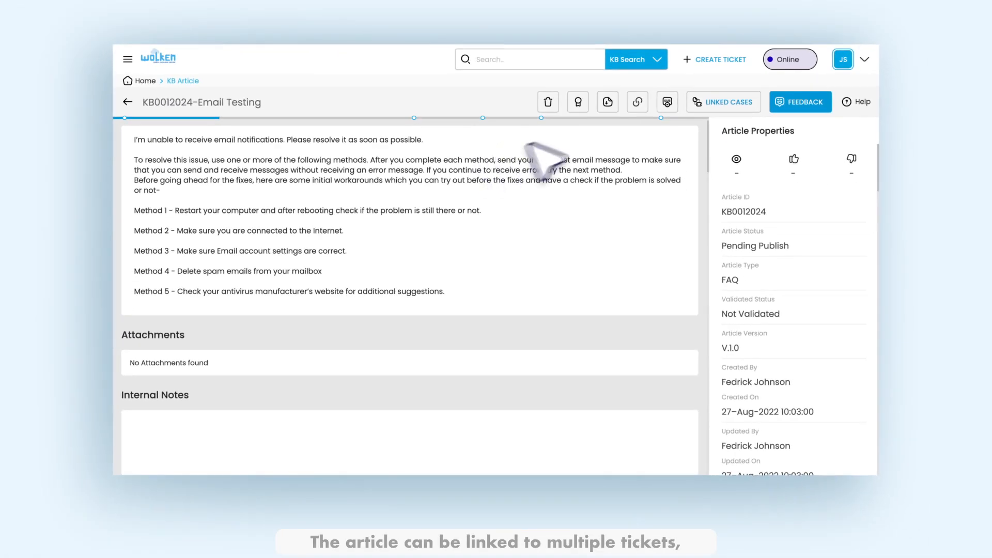
left_click(722, 102)
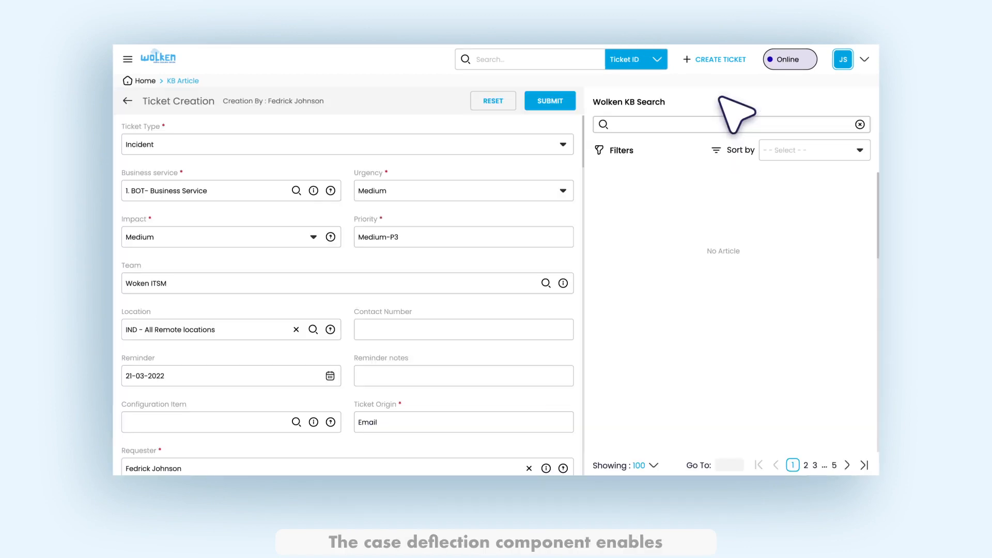
Enter subject 'ERP order management', review the suggested articles, and submit the ticket.
scroll("down", 3)
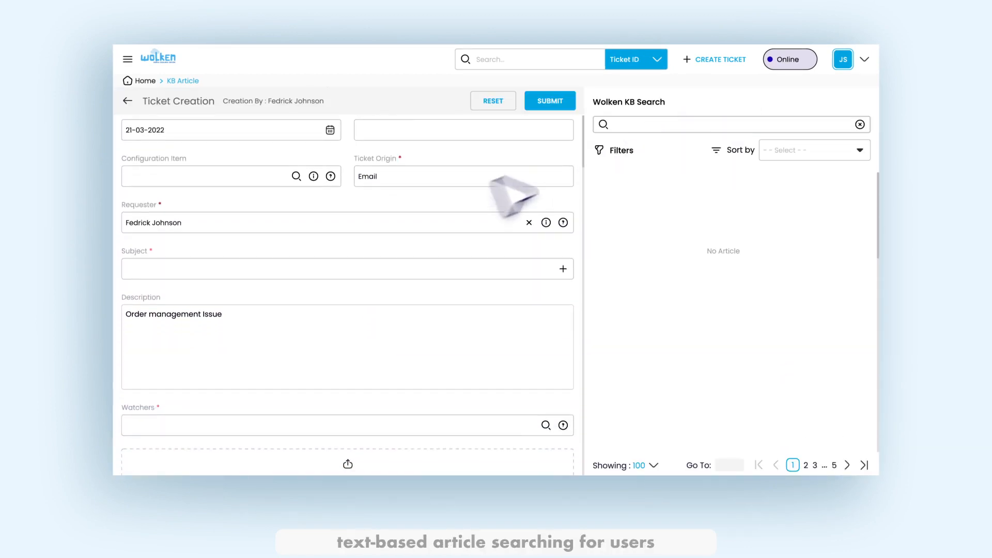
left_click(341, 268)
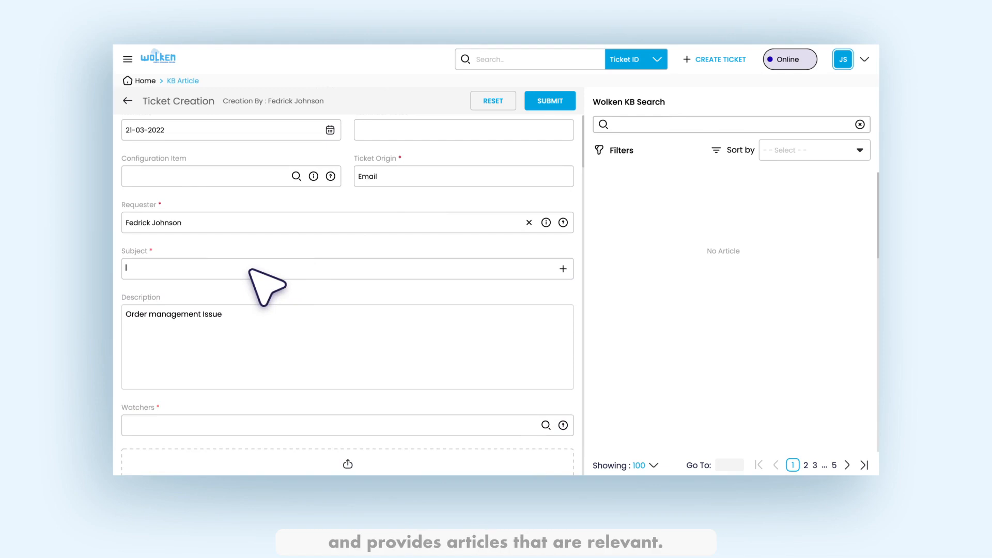
type("ERP order management")
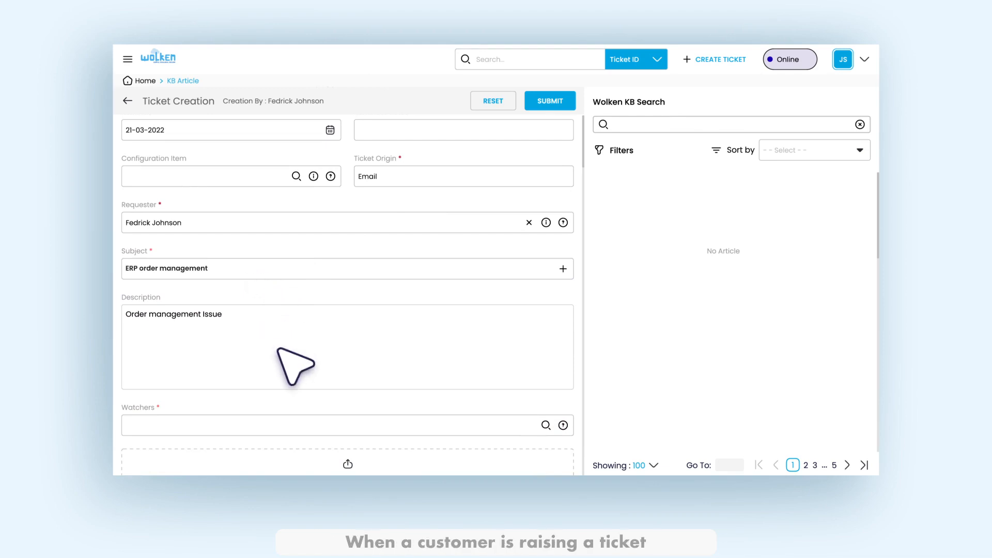
type("ERP order management")
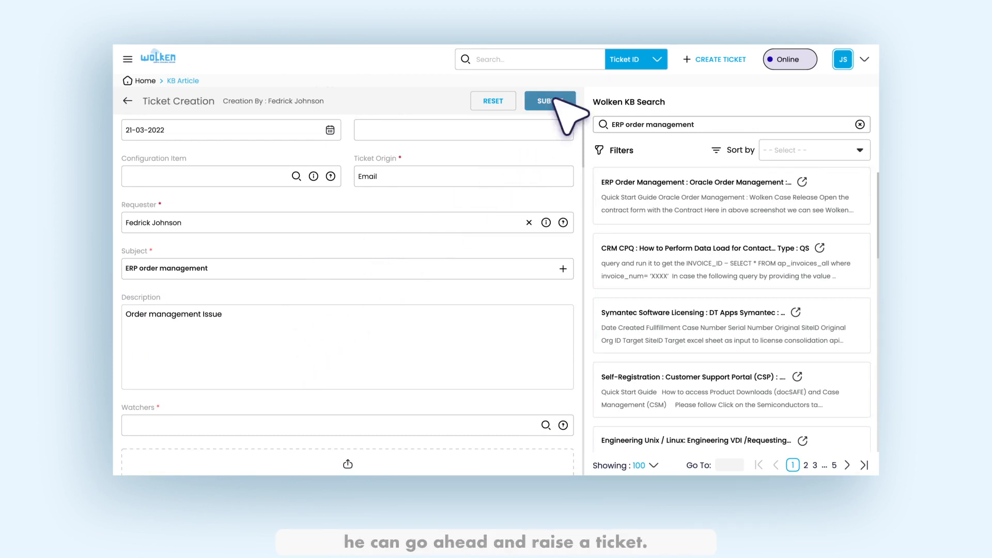
left_click(549, 101)
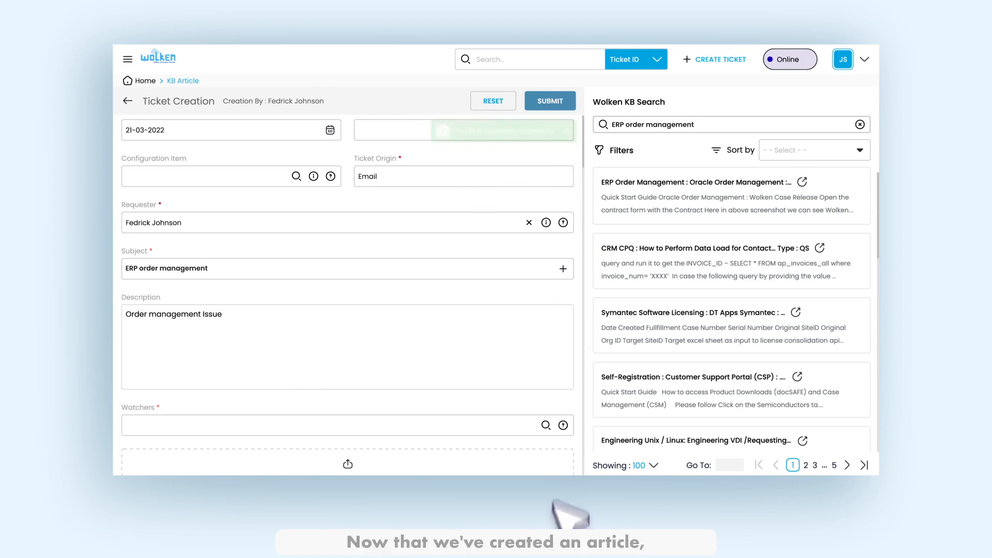